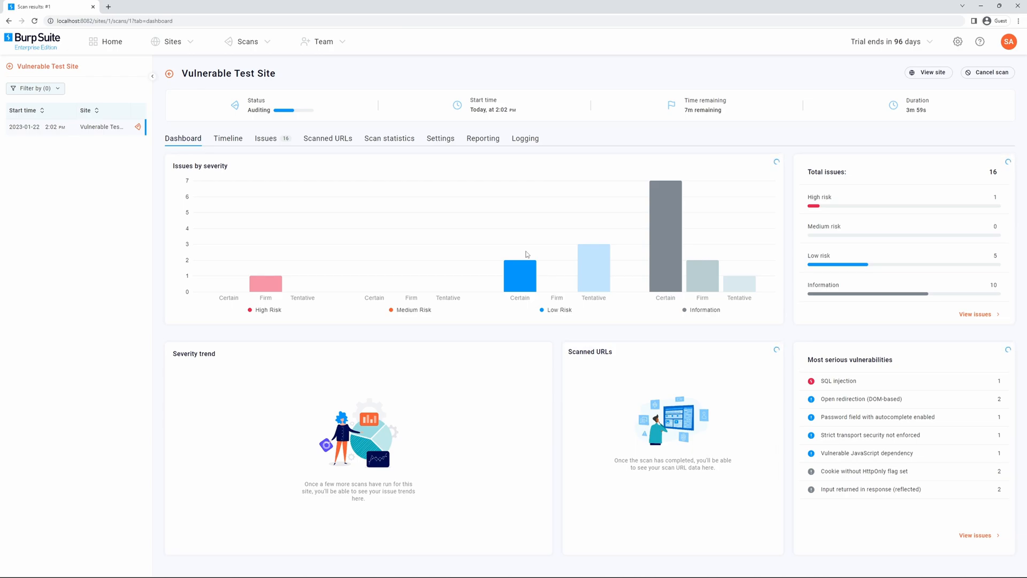
mouse_move(310, 174)
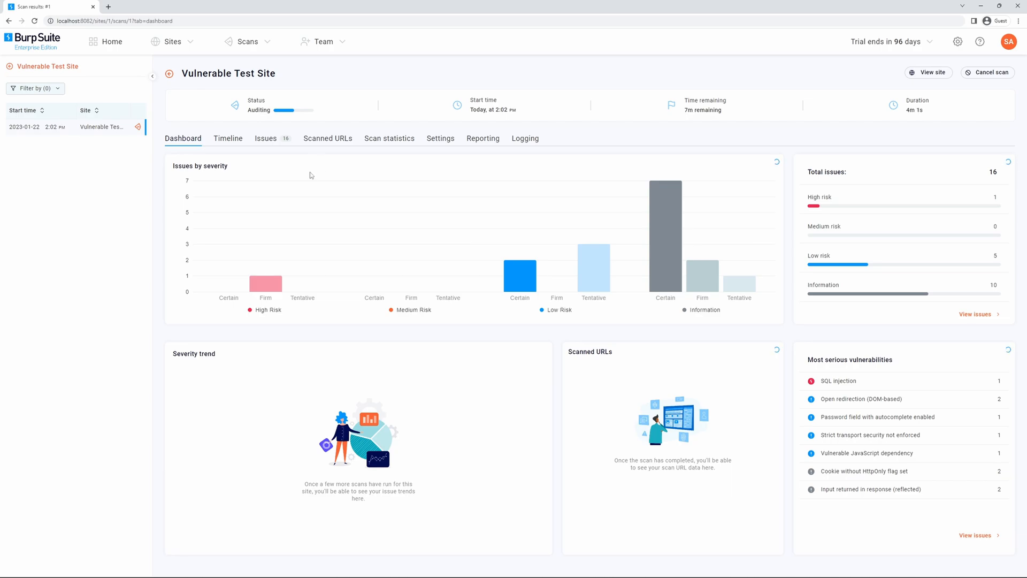
mouse_move(215, 152)
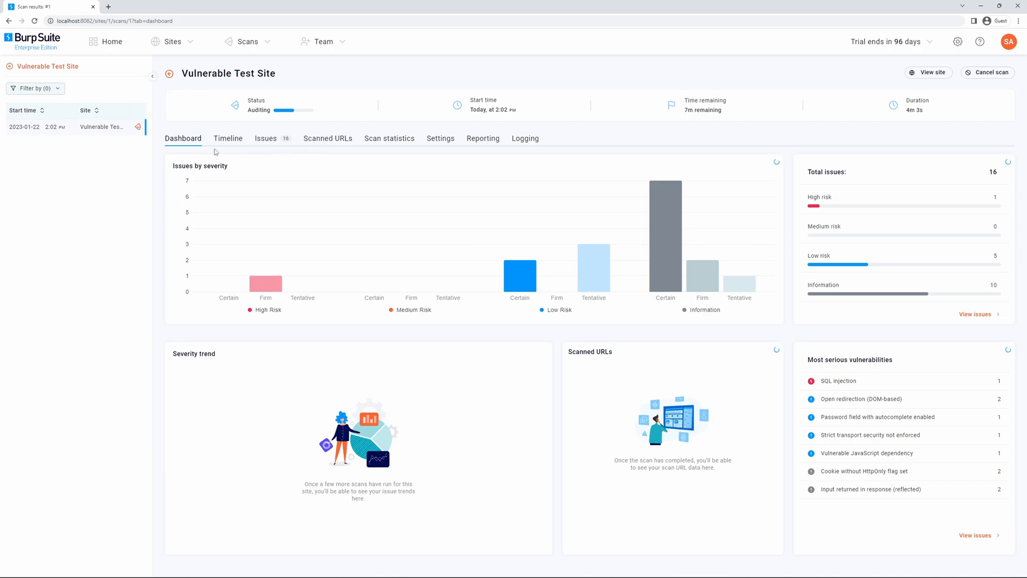
mouse_move(317, 202)
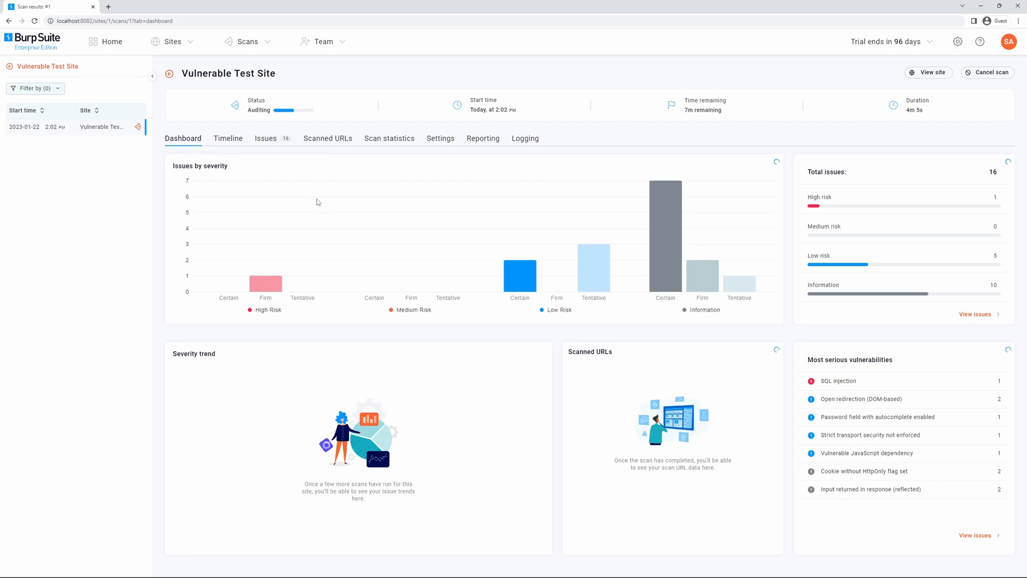
mouse_move(211, 366)
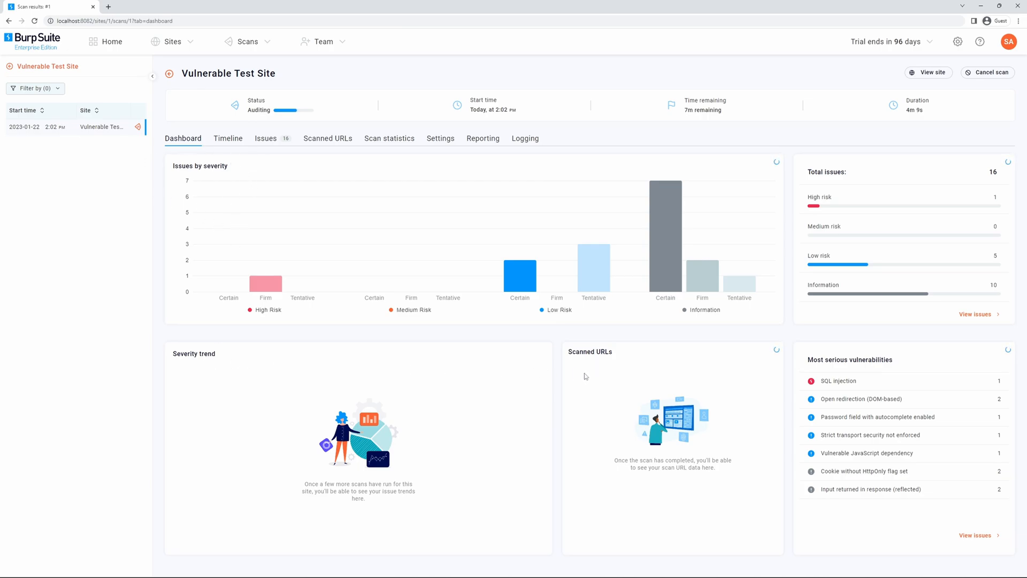
mouse_move(835, 195)
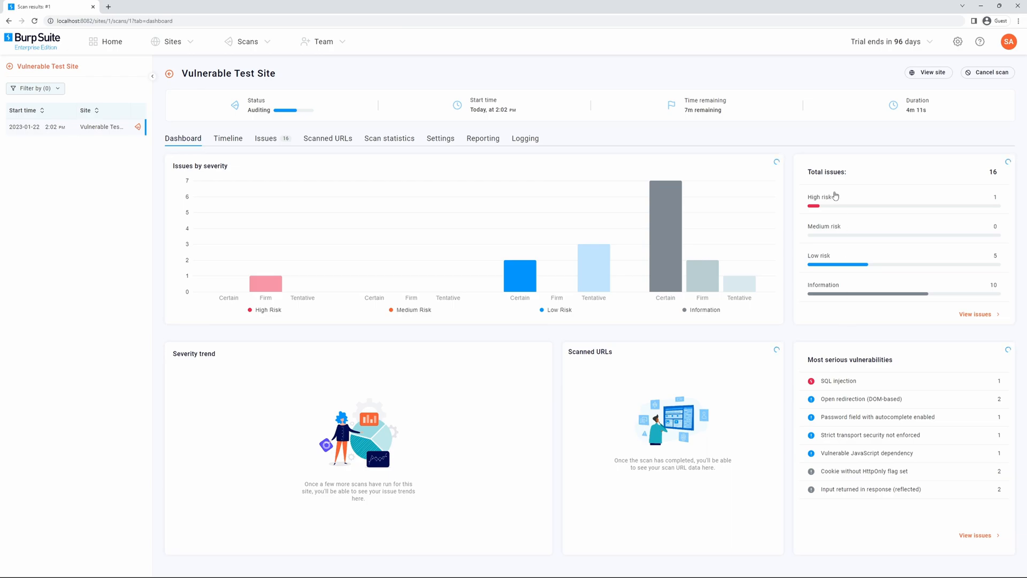
mouse_move(413, 168)
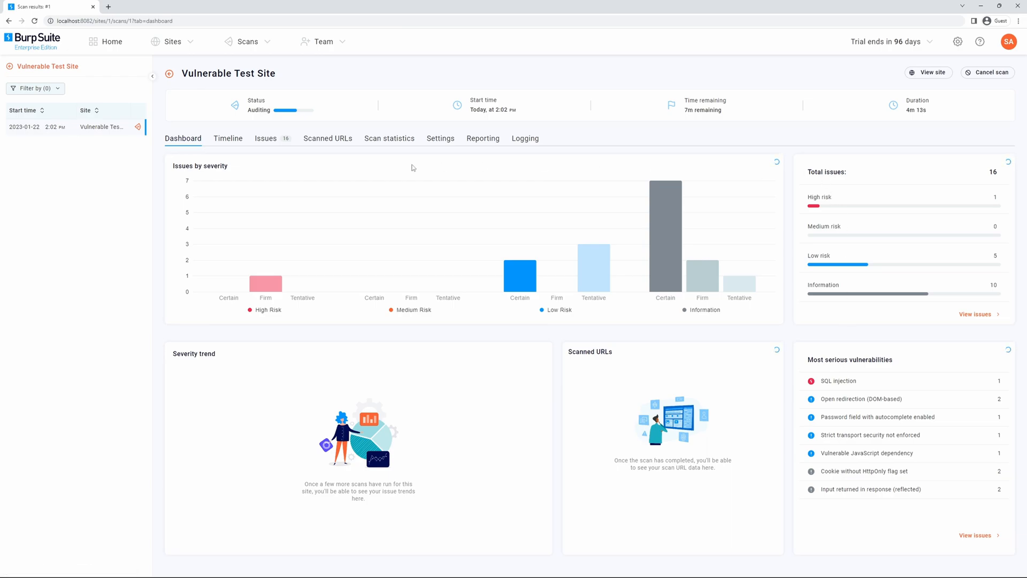
Step: Review the scan's phase timeline, then view the issues list led by SQL injection
left_click(227, 139)
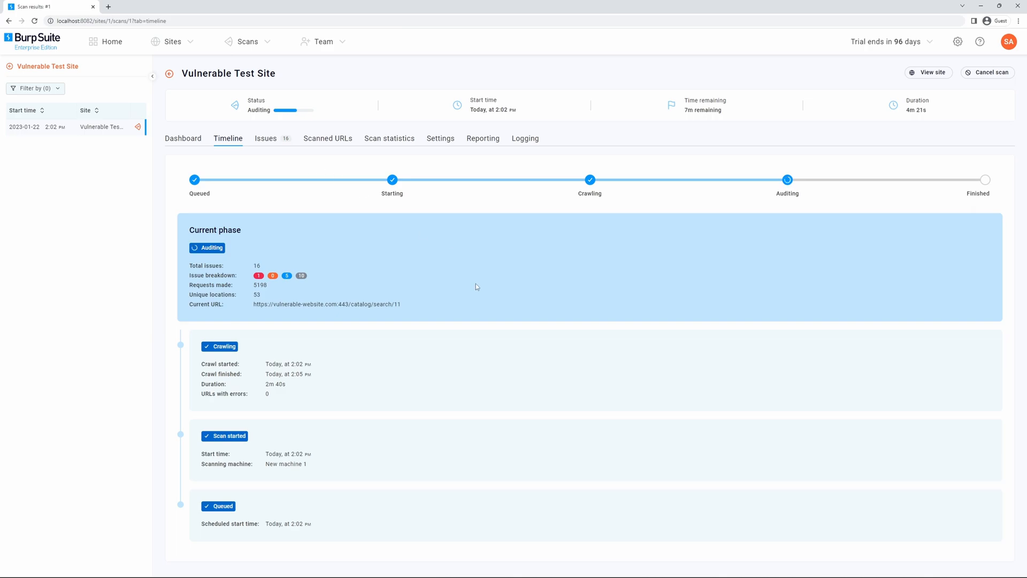
mouse_move(421, 341)
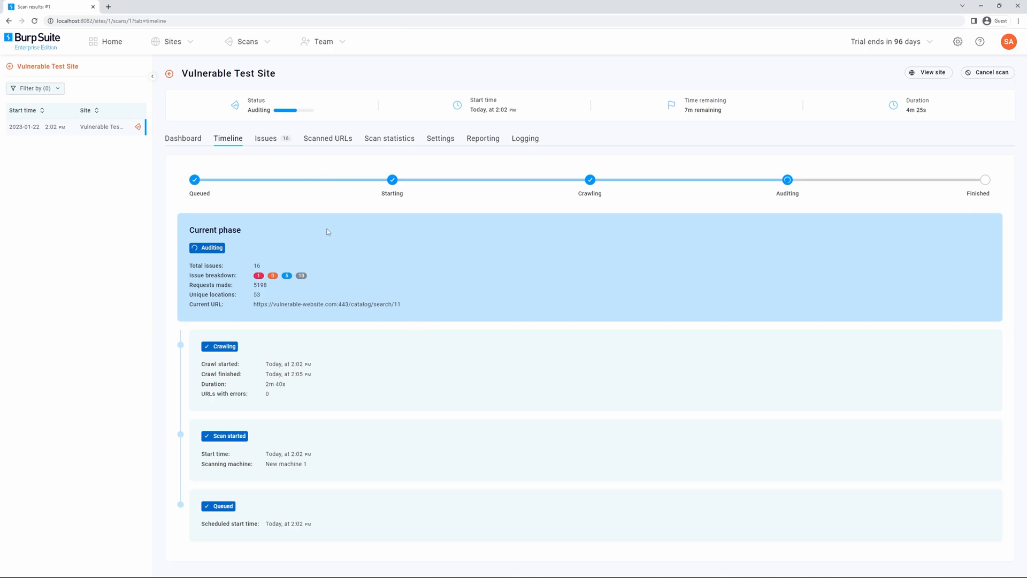
left_click(265, 138)
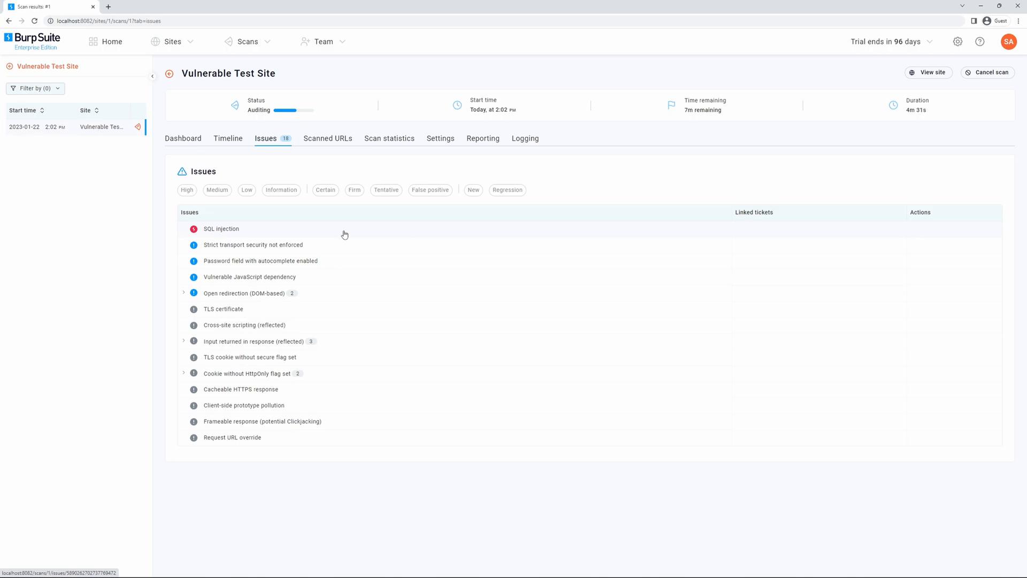
left_click(186, 190)
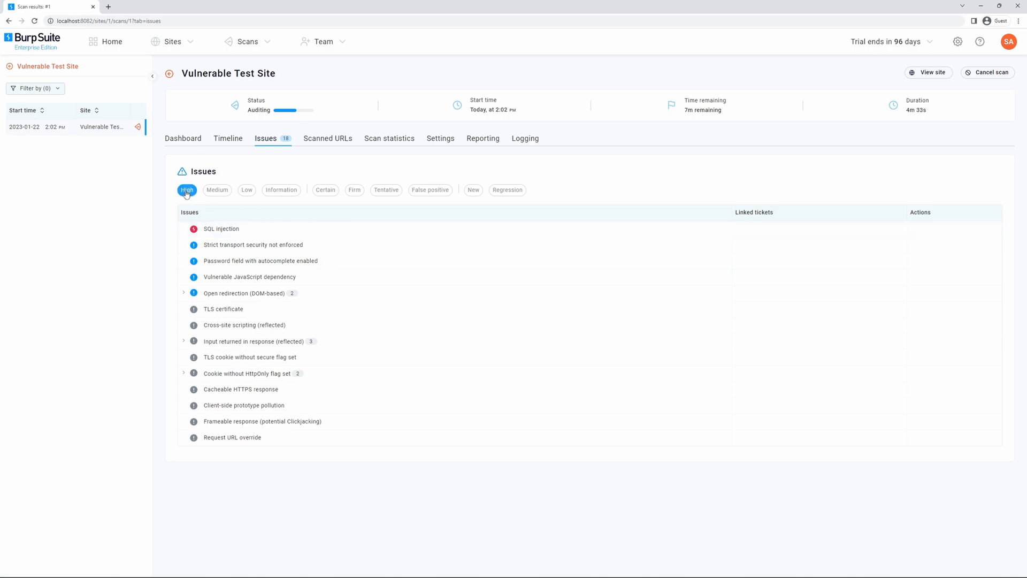
left_click(325, 190)
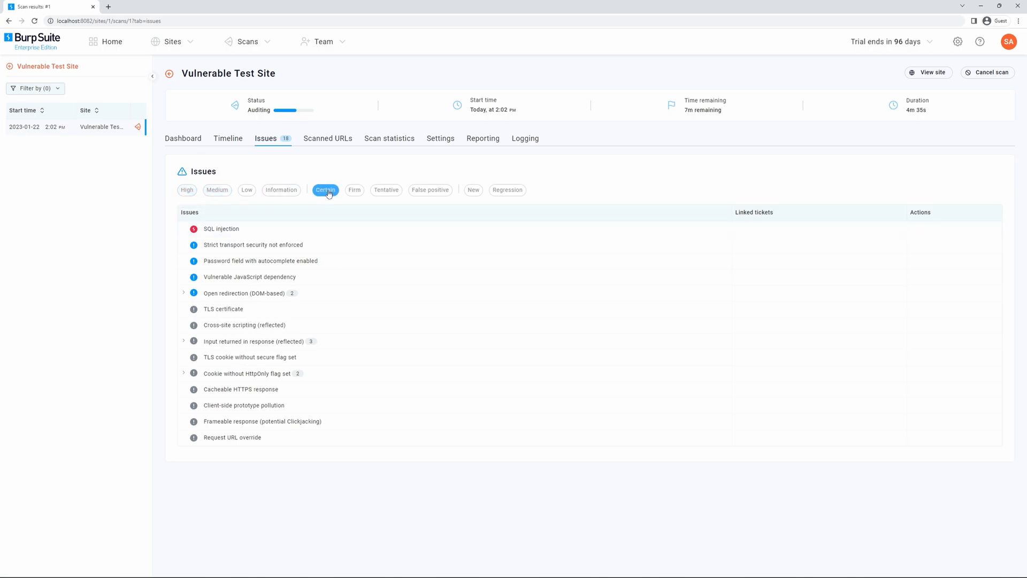
mouse_move(326, 191)
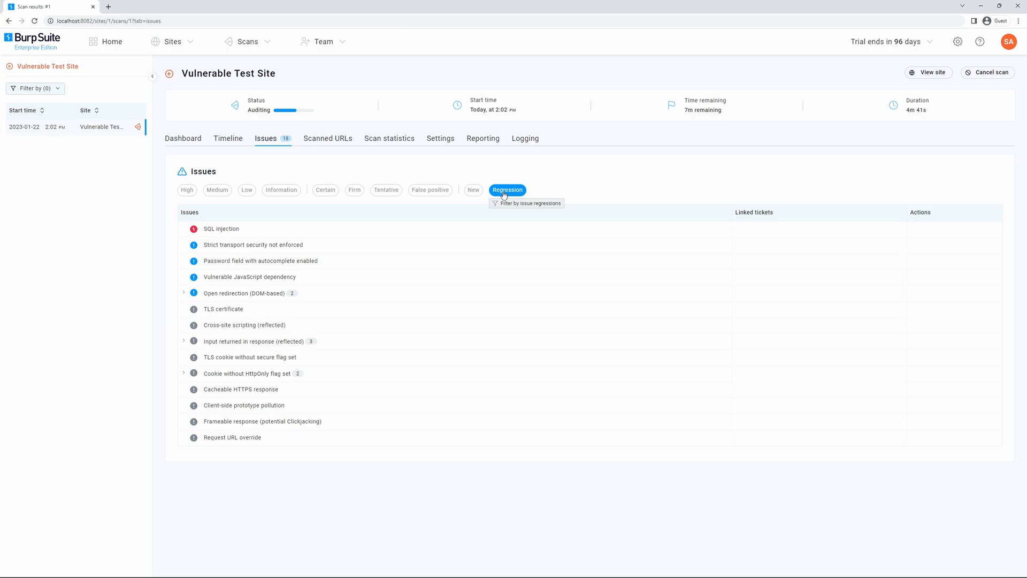
left_click(507, 190)
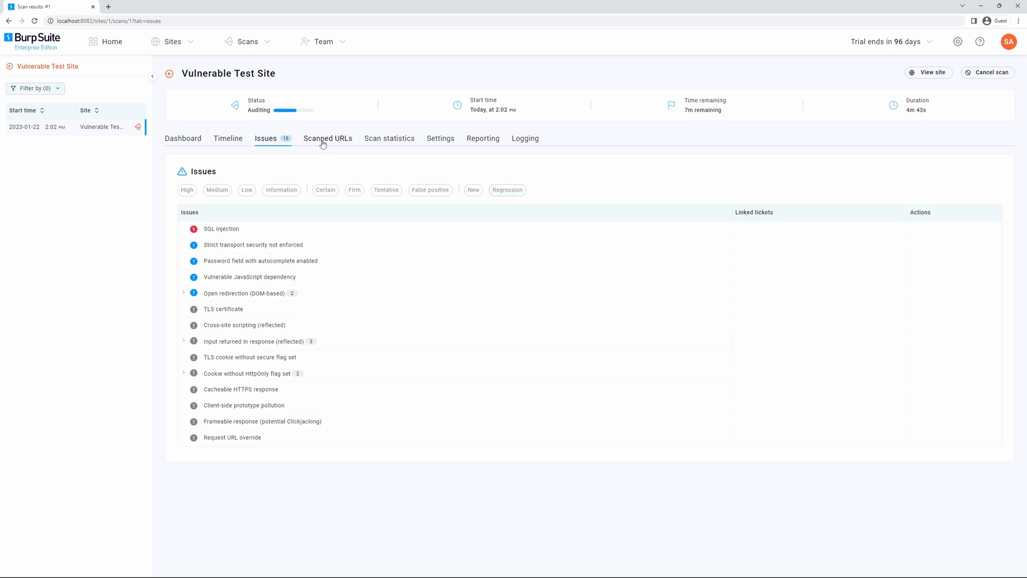
Step: Review Scanned URLs and Scan statistics, ending on the Lightweight-configuration scan settings
left_click(328, 138)
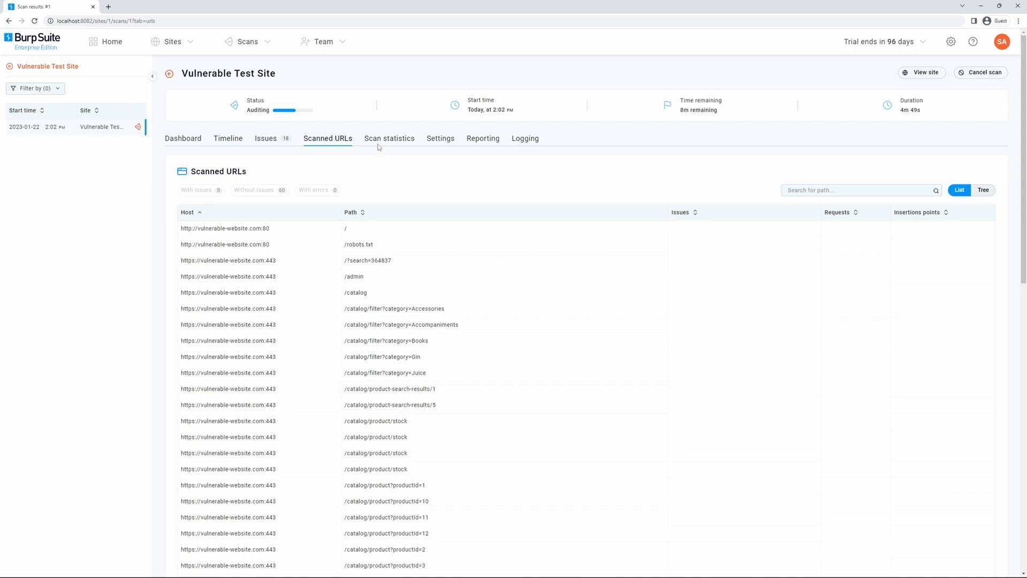
left_click(389, 138)
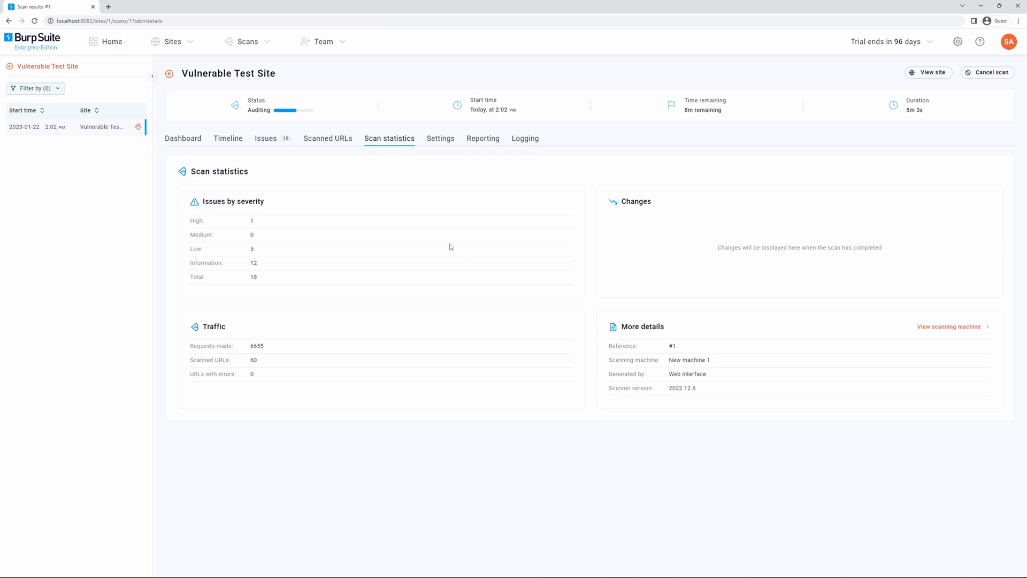
left_click(440, 138)
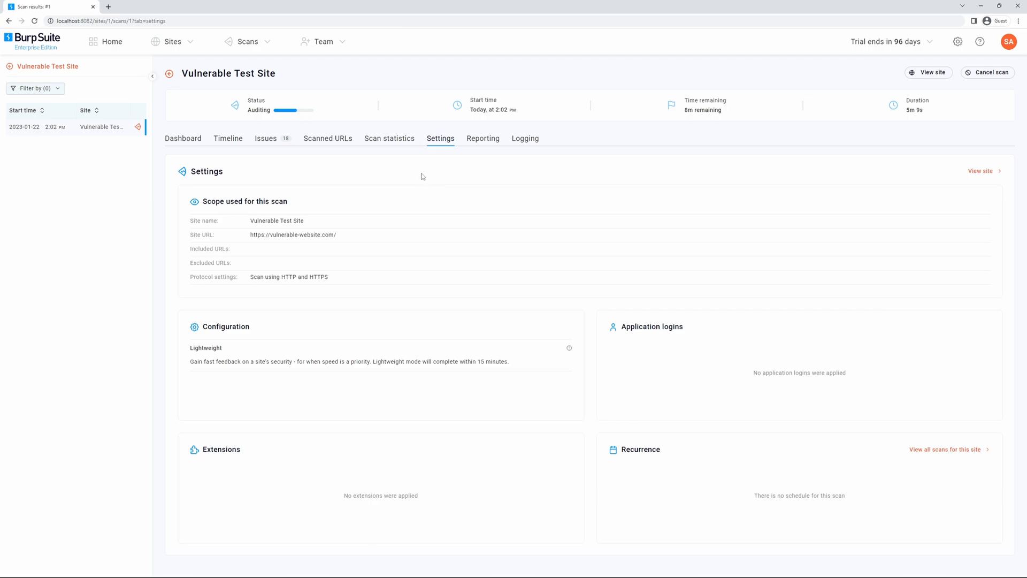
mouse_move(407, 267)
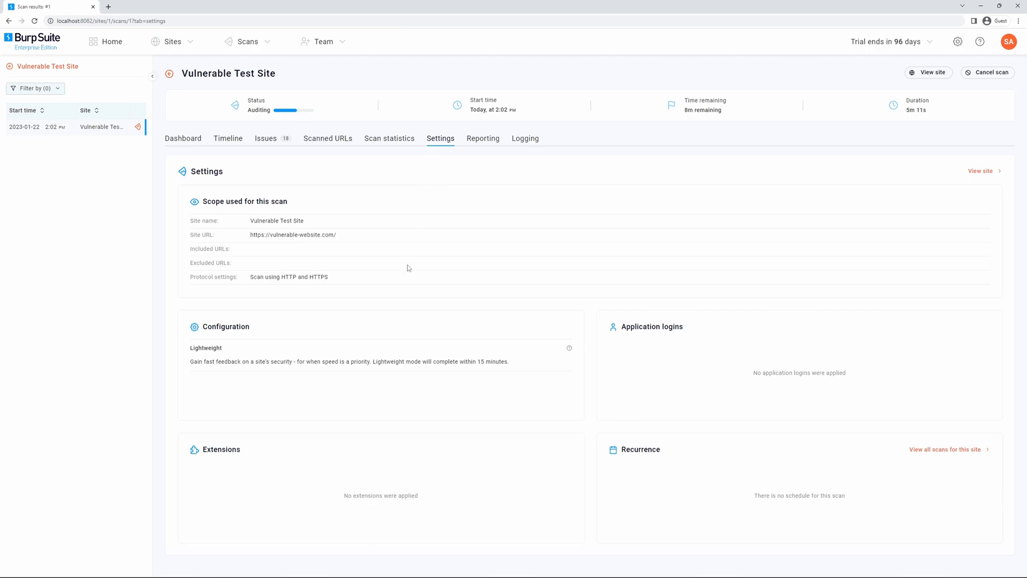
mouse_move(233, 384)
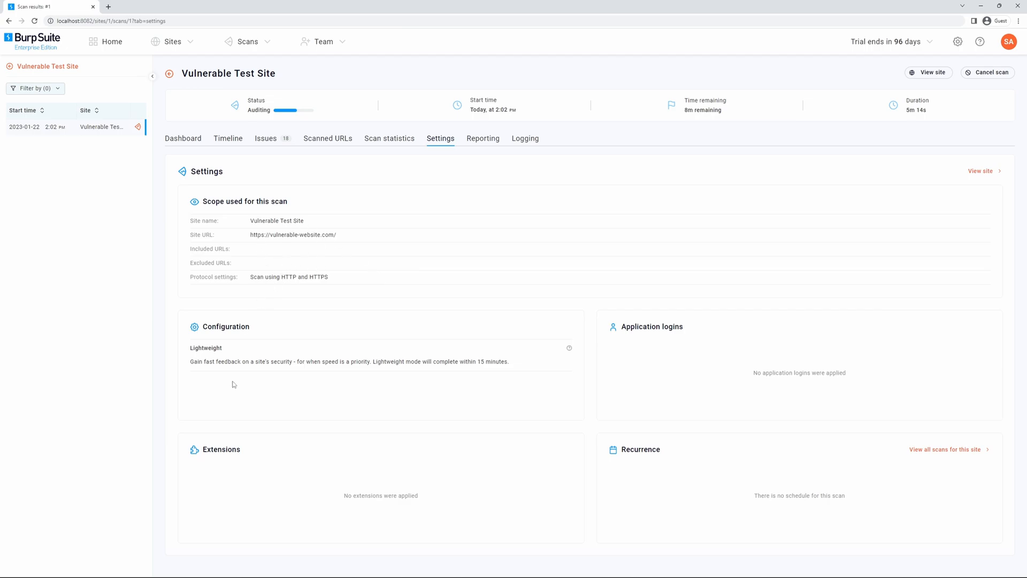
mouse_move(275, 468)
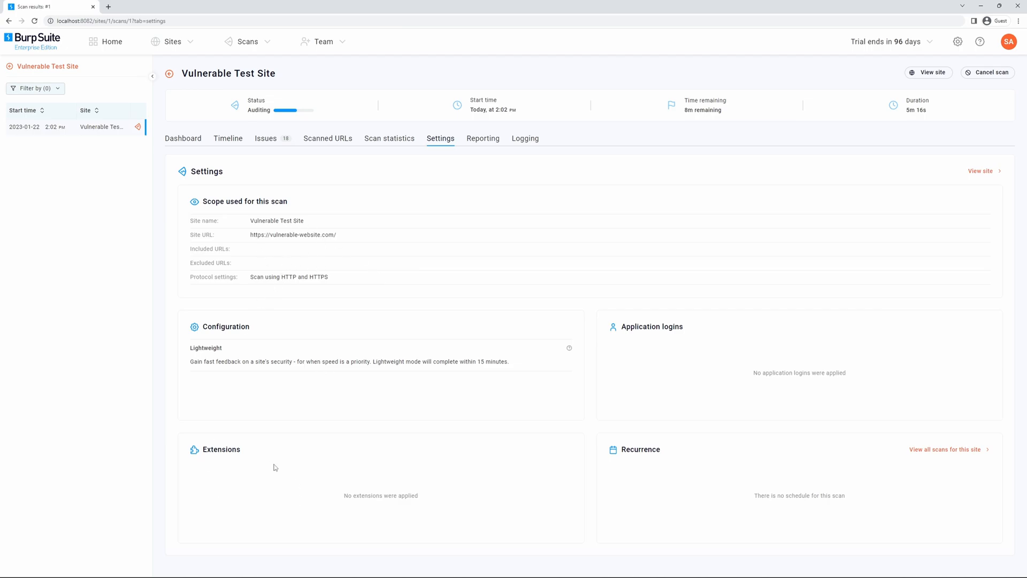
mouse_move(681, 364)
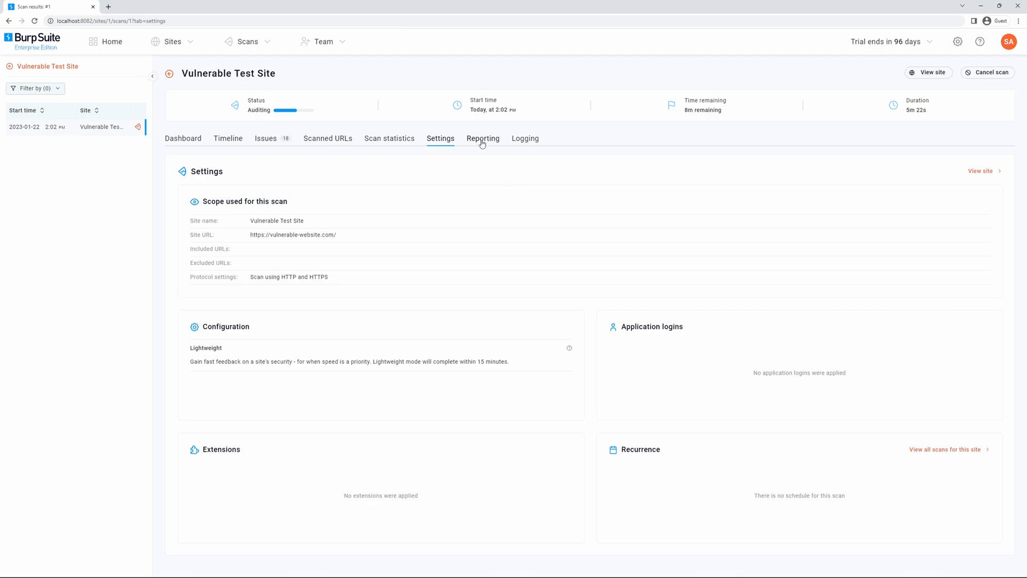
Step: Check scan report availability under Reporting, then view the scan's event log
left_click(482, 138)
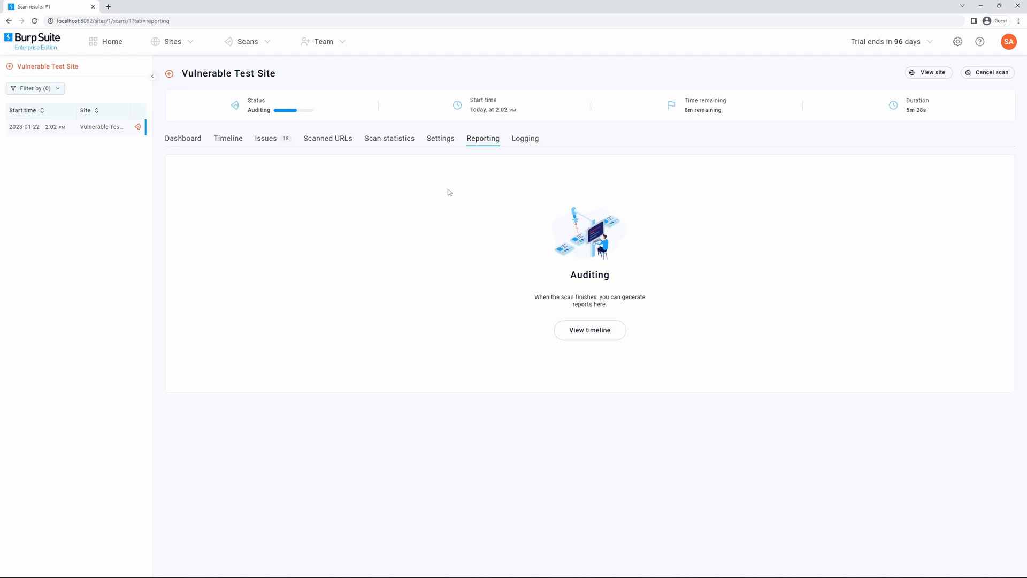
mouse_move(524, 138)
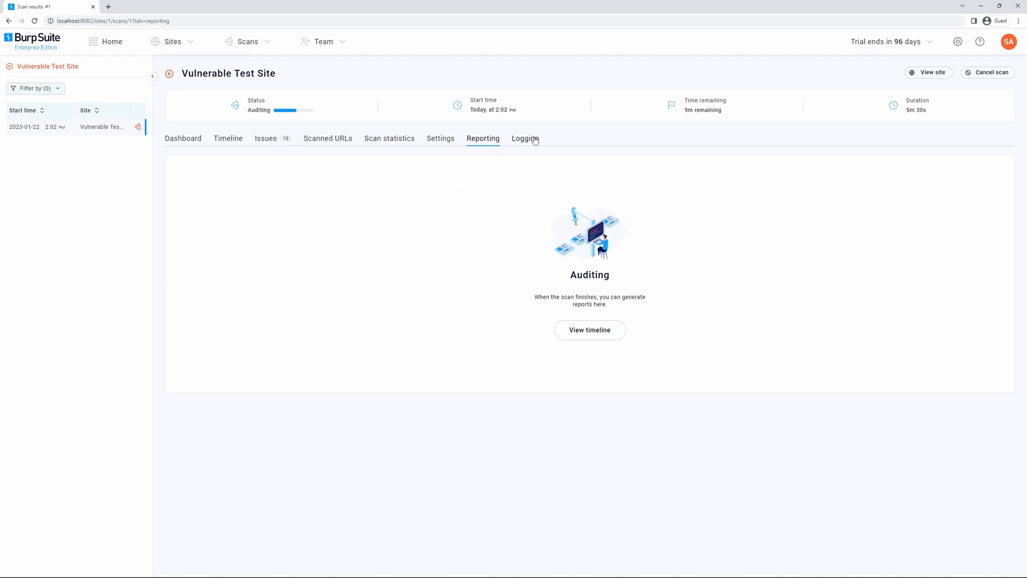
left_click(524, 138)
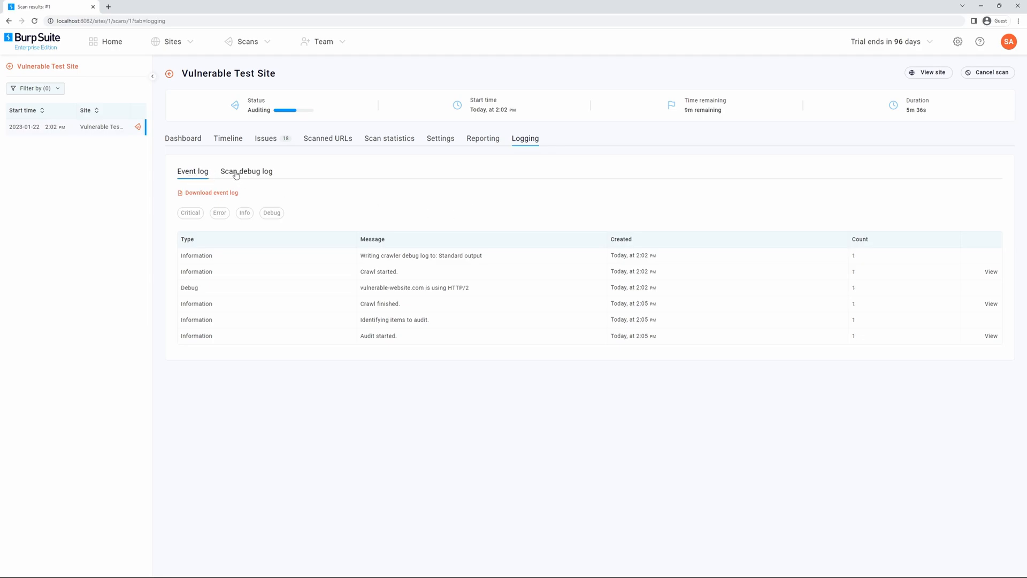
Step: Switch from the Event log to the Scan debug log download view
left_click(246, 171)
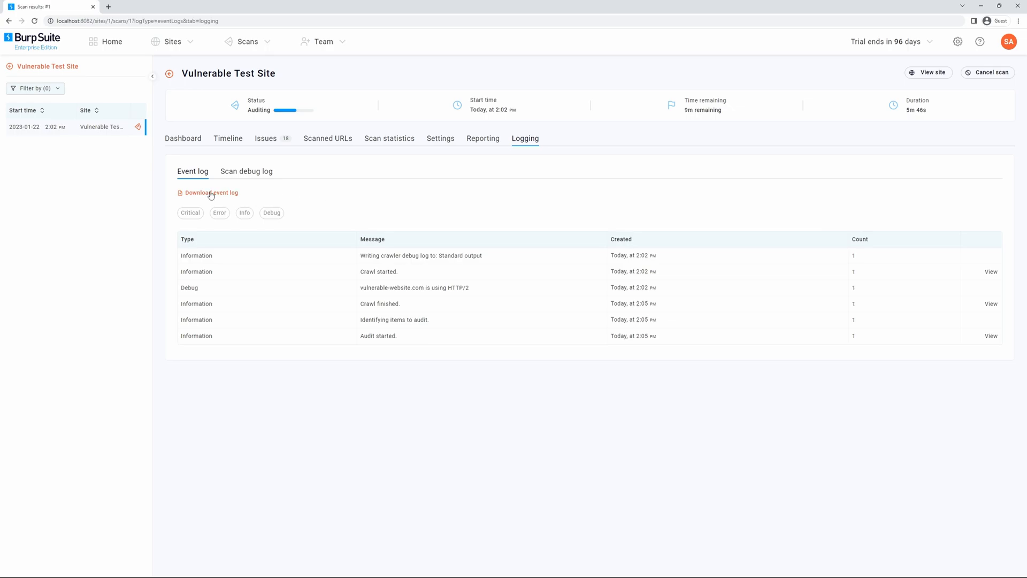
mouse_move(246, 171)
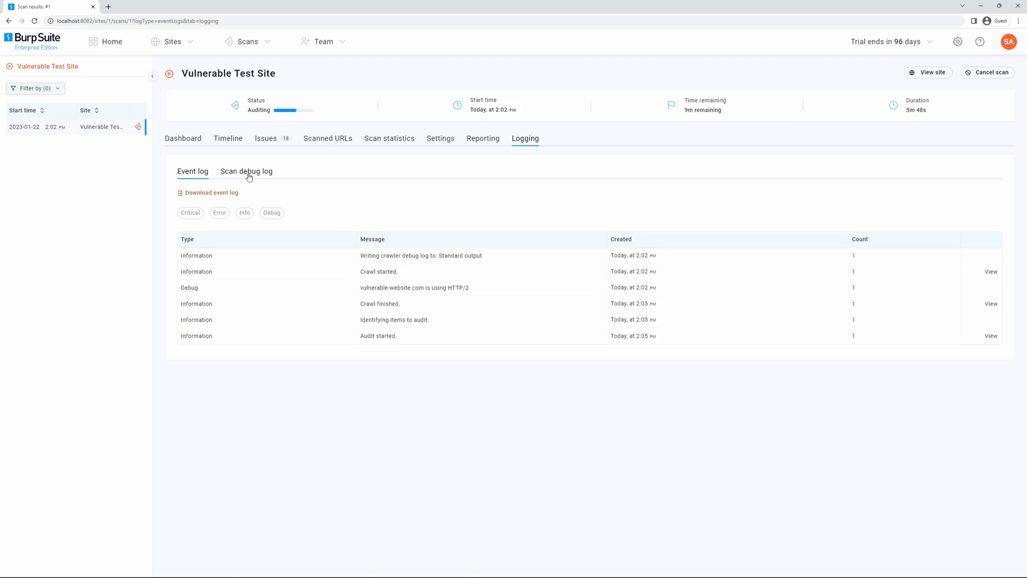
left_click(247, 171)
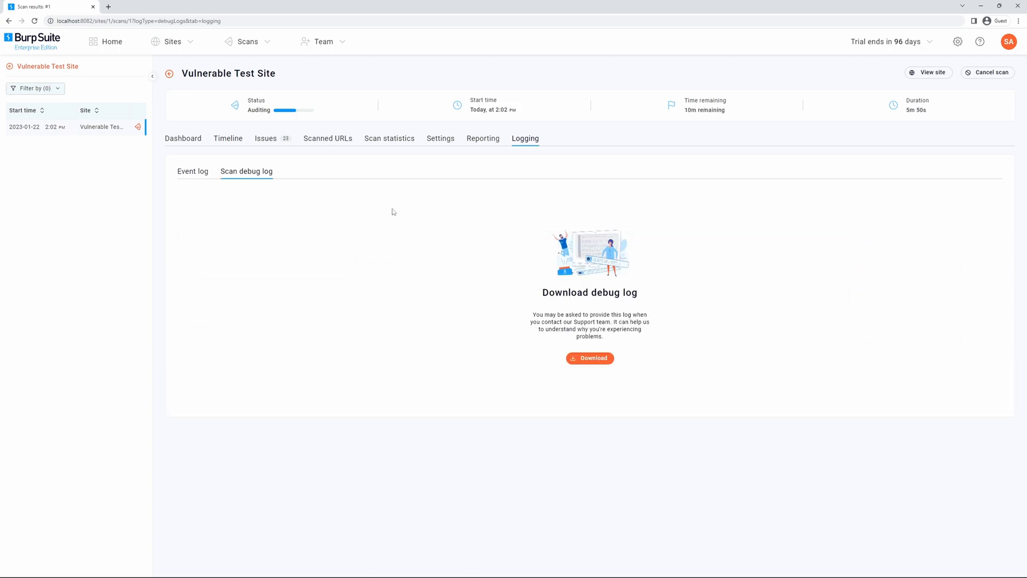